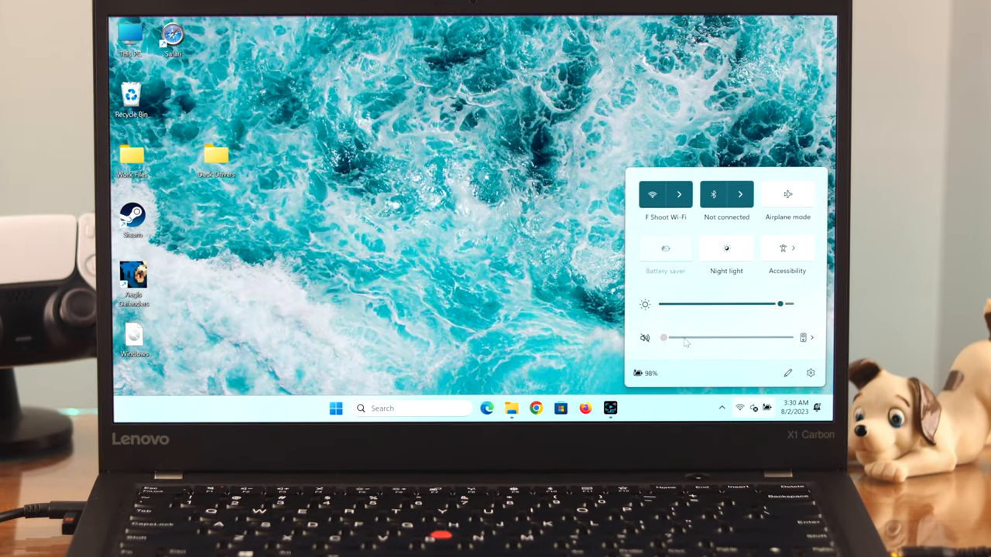
mouse_move(764, 345)
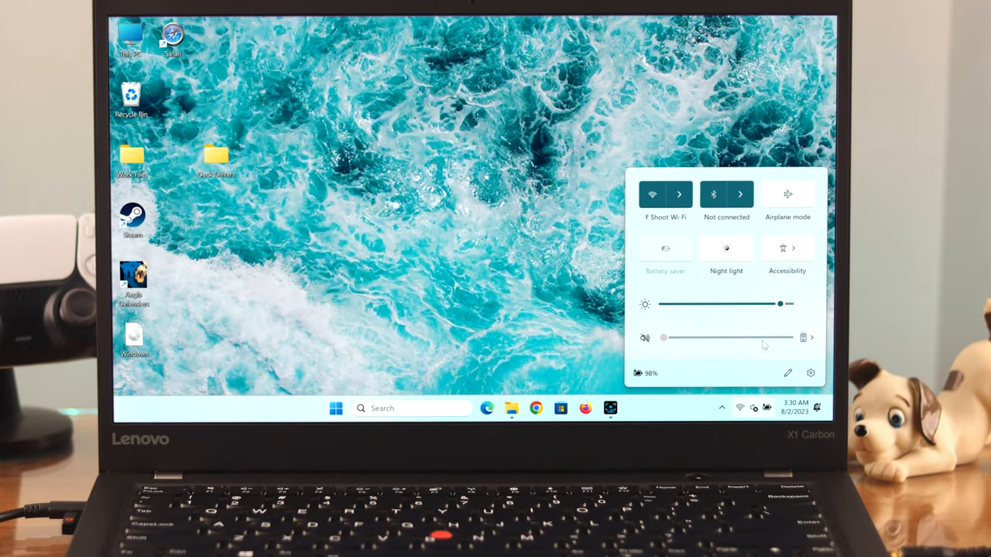
- Dismiss quick settings and open the Start menu showing pinned apps
click(811, 338)
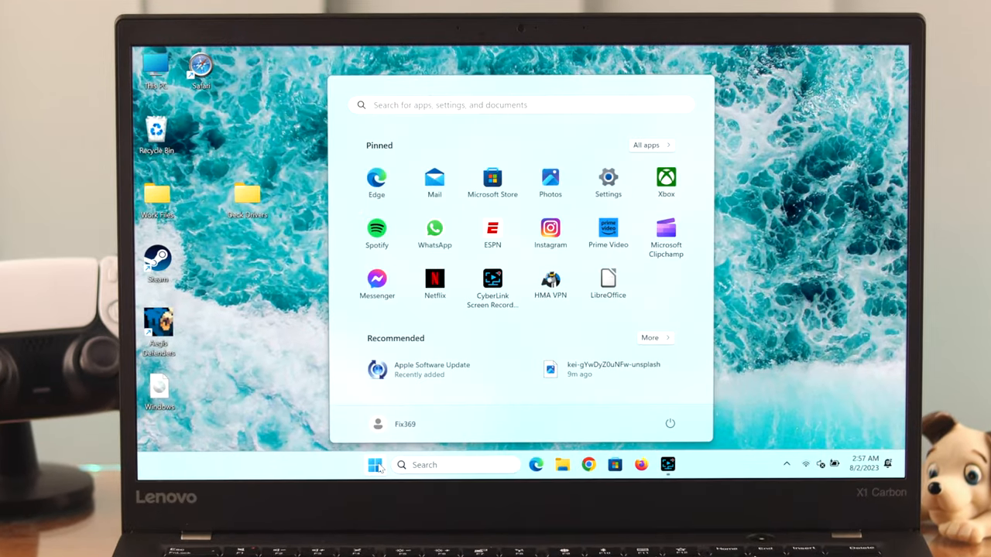
- Go from Settings > System > Sound to the classic Sound control panel's Playback tab
click(608, 181)
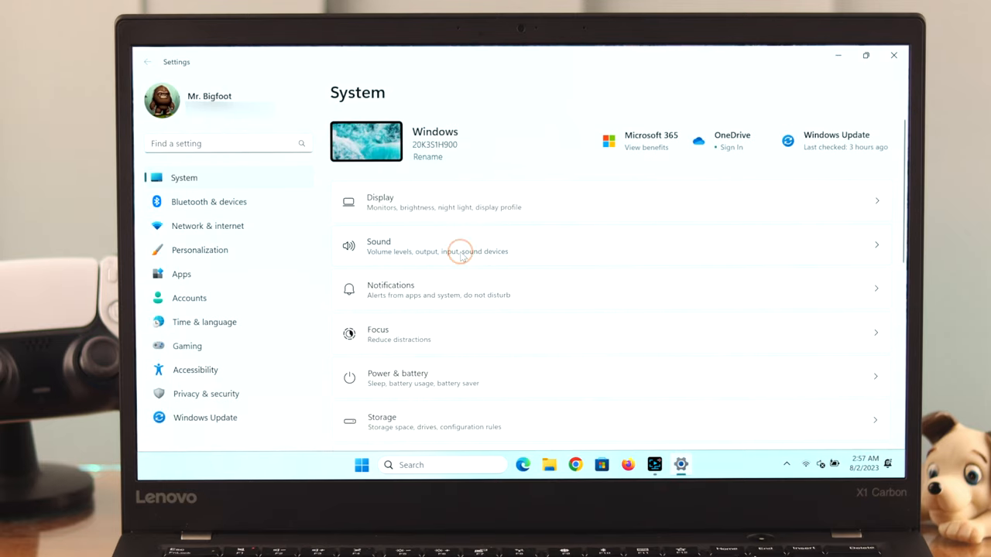
click(464, 246)
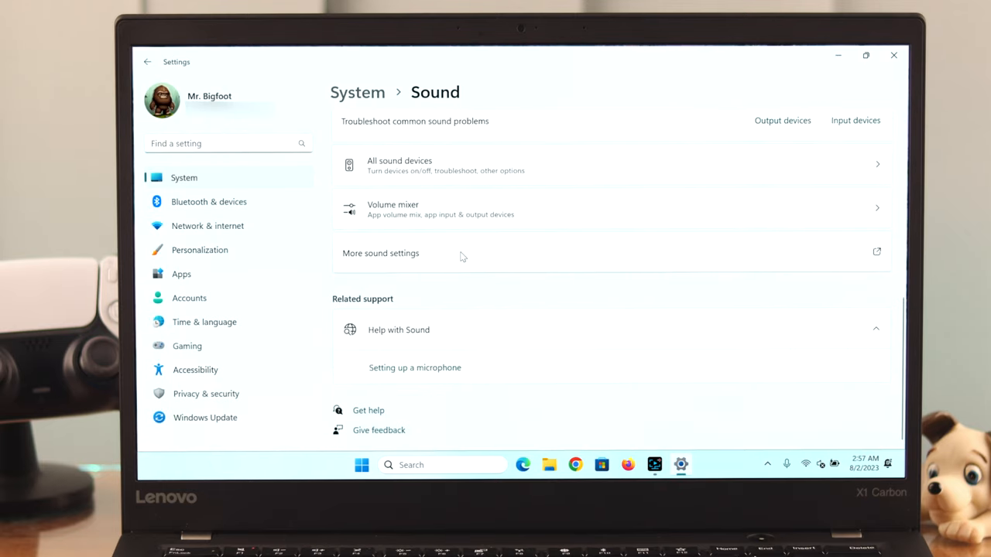
click(380, 254)
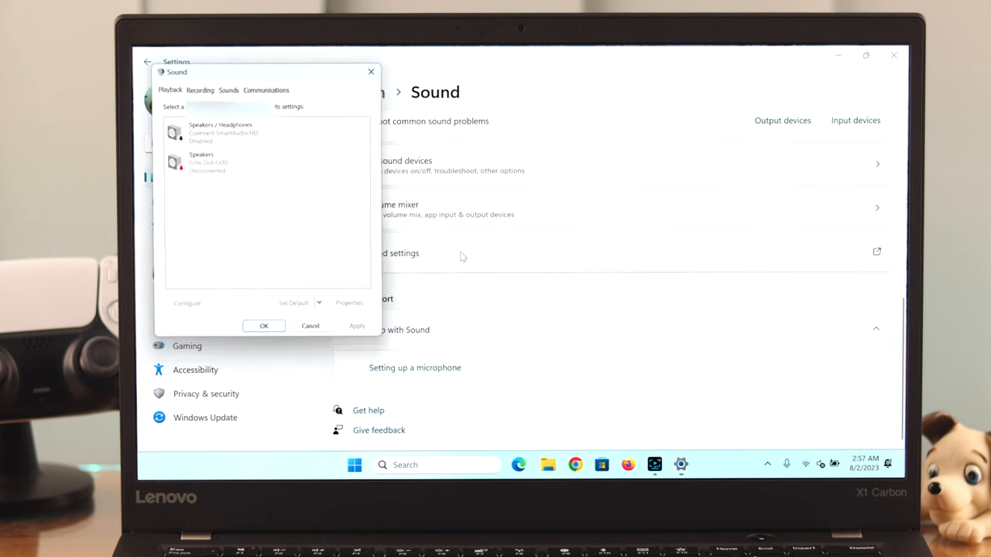
- Enable the Speakers / Headphones playback device and confirm with OK
click(232, 130)
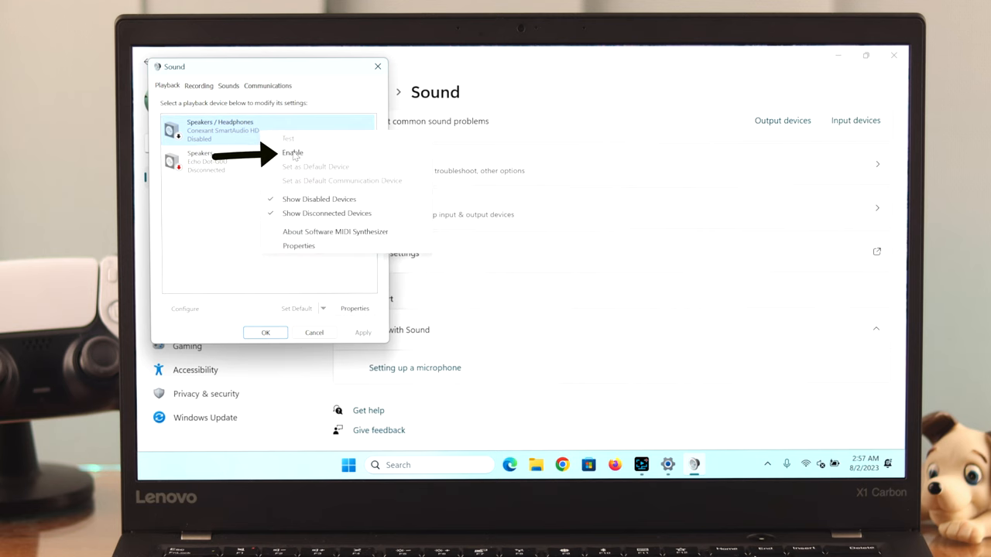
click(292, 152)
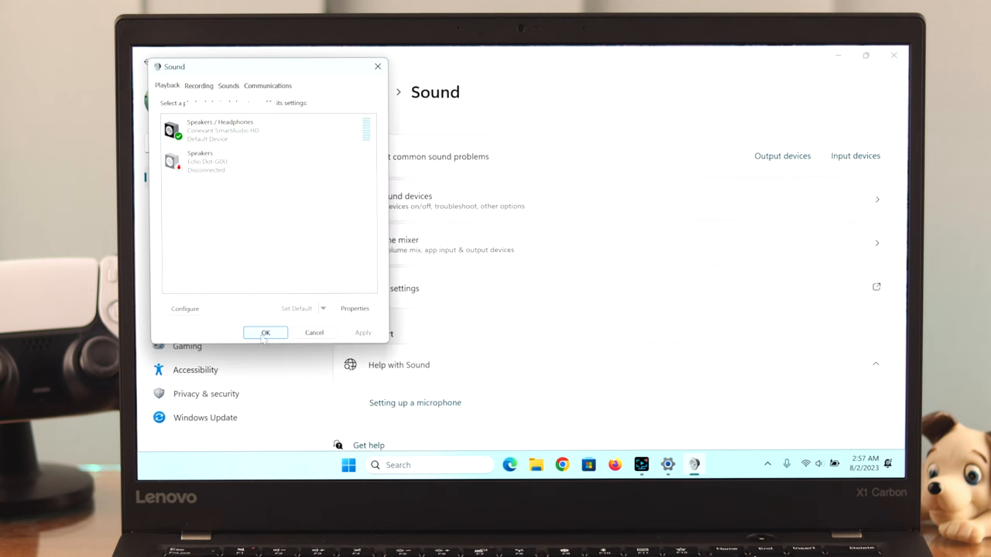
click(265, 332)
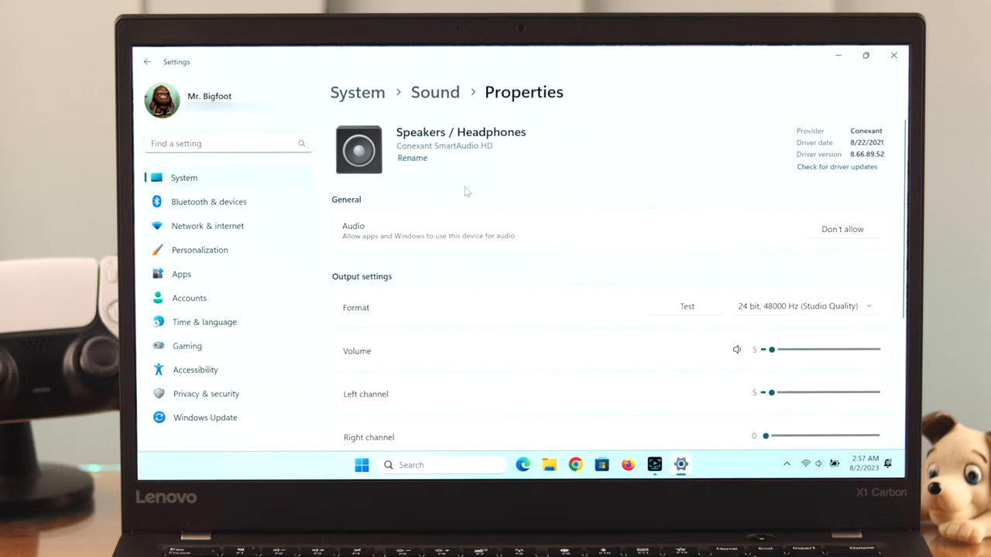
- Set Speakers / Headphones volume and left/right channels to 40, then close Settings
scroll(down, 3)
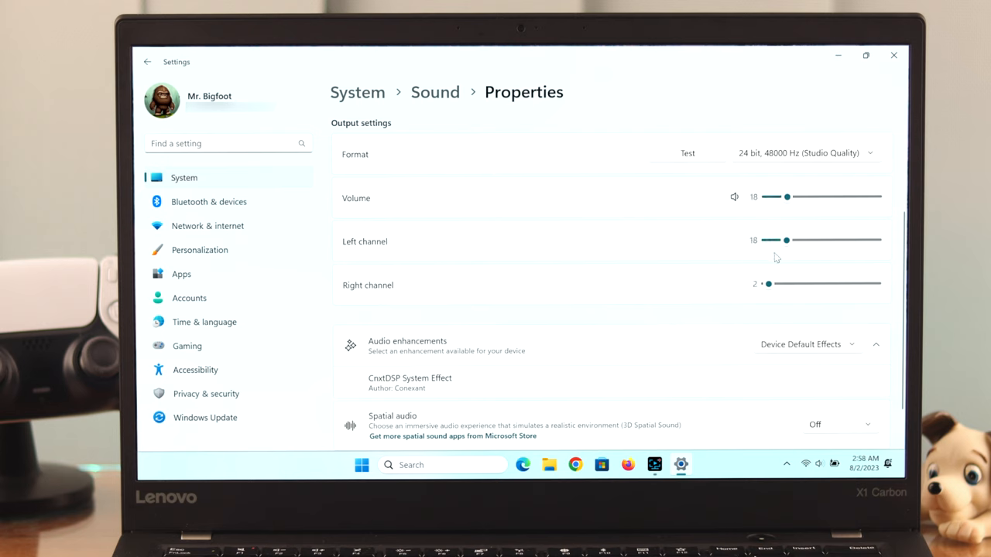
drag(767, 284, 792, 283)
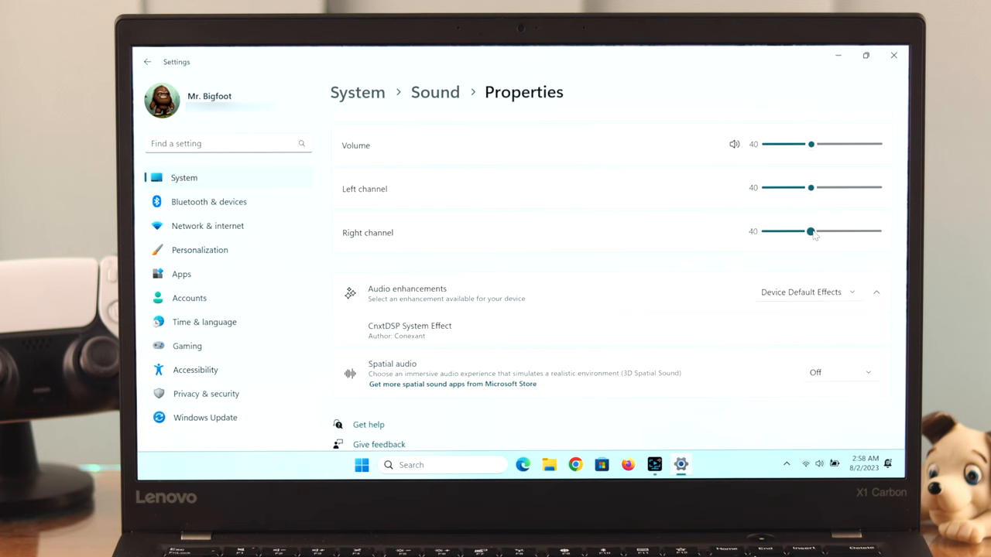
click(894, 55)
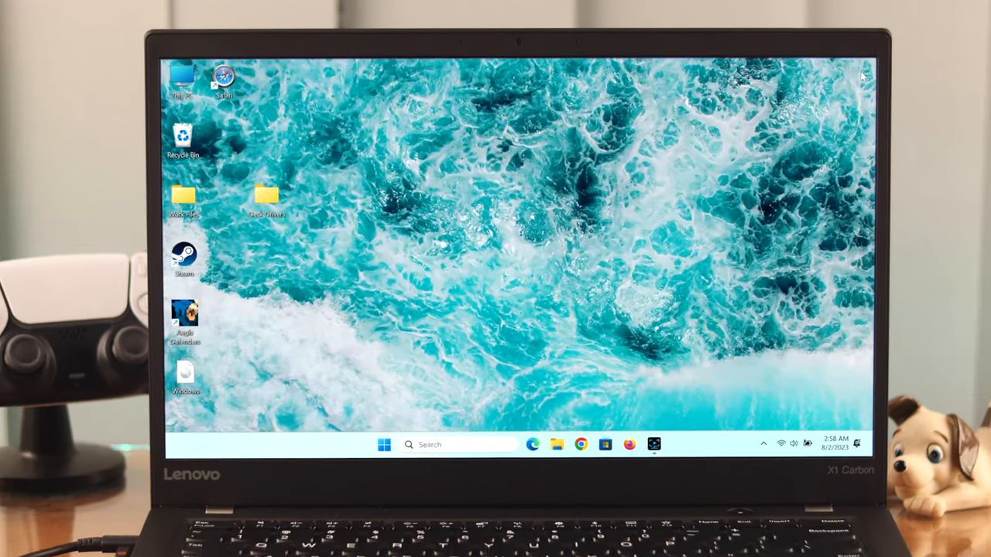
click(787, 444)
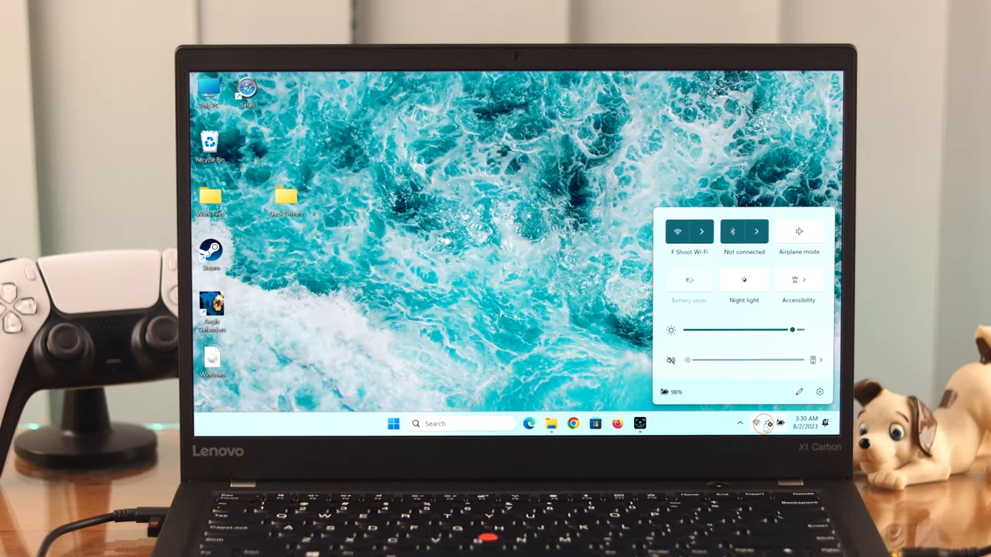